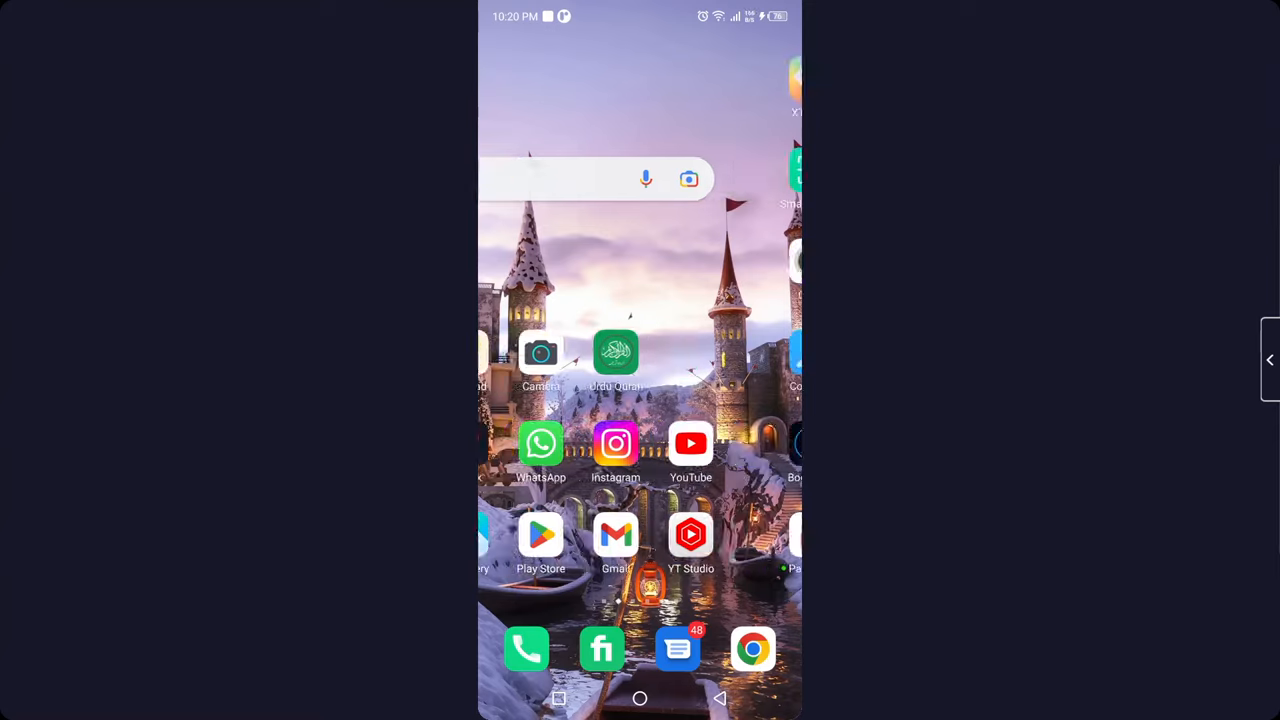
Swipe through the home screen pages and launch Spotify.
scroll("left", 3)
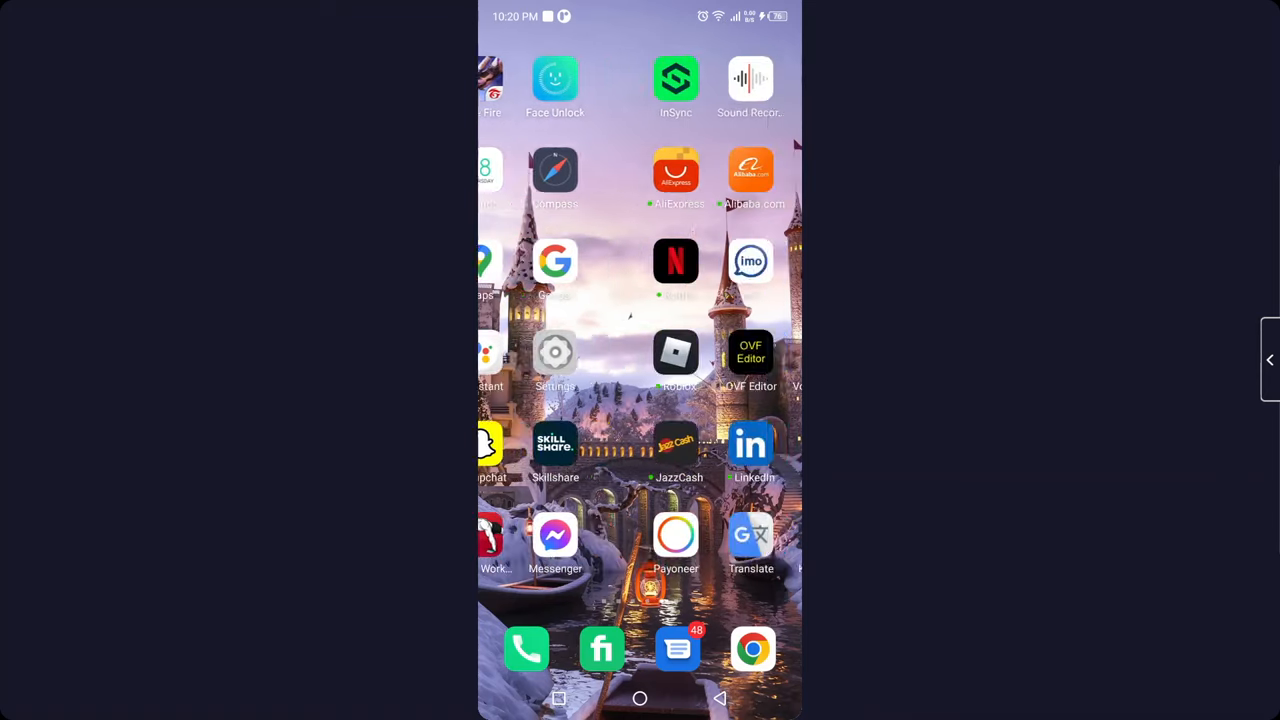
scroll("left", 3)
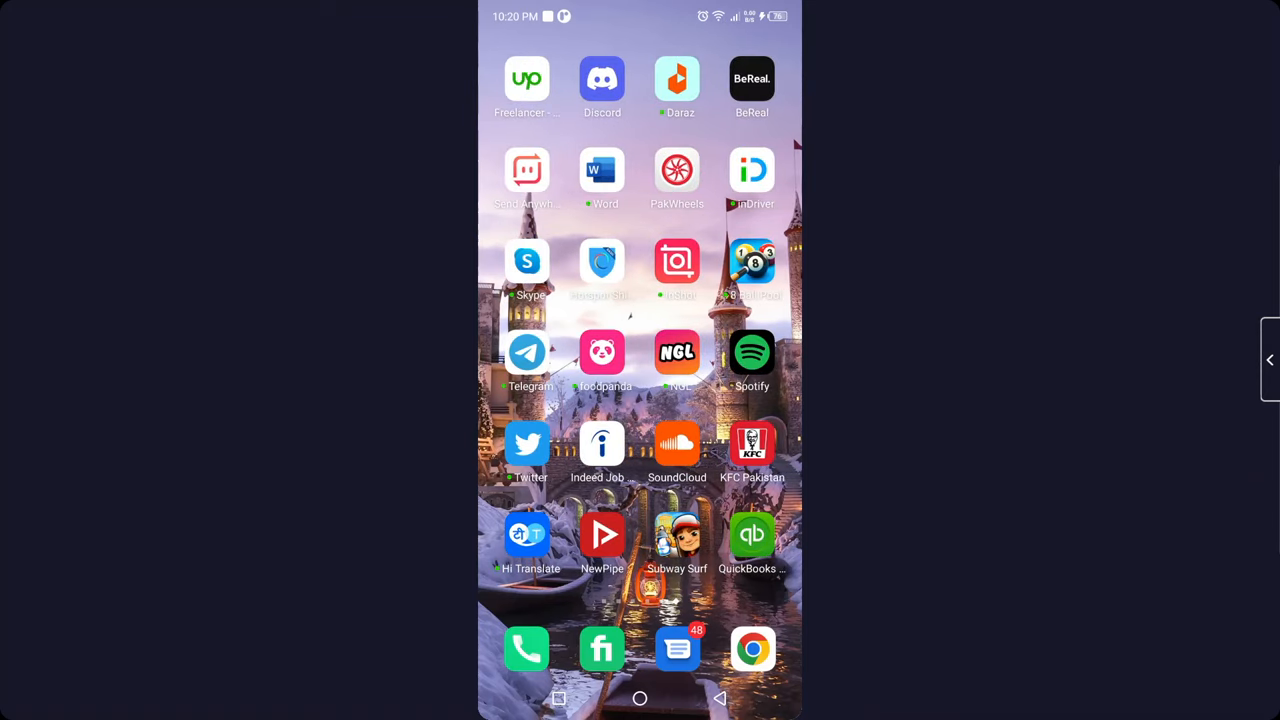
left_click(752, 352)
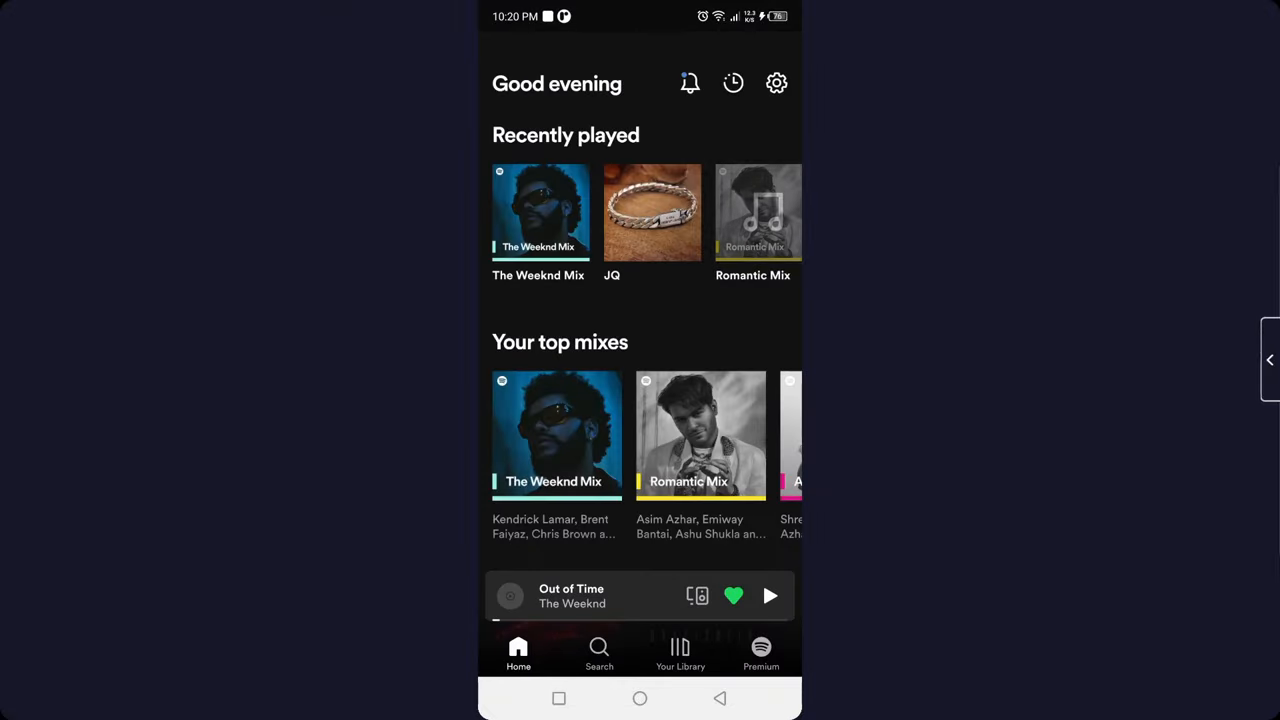
Open Your Library, dismiss the Premium offer, and expand Out of Time's player.
left_click(761, 653)
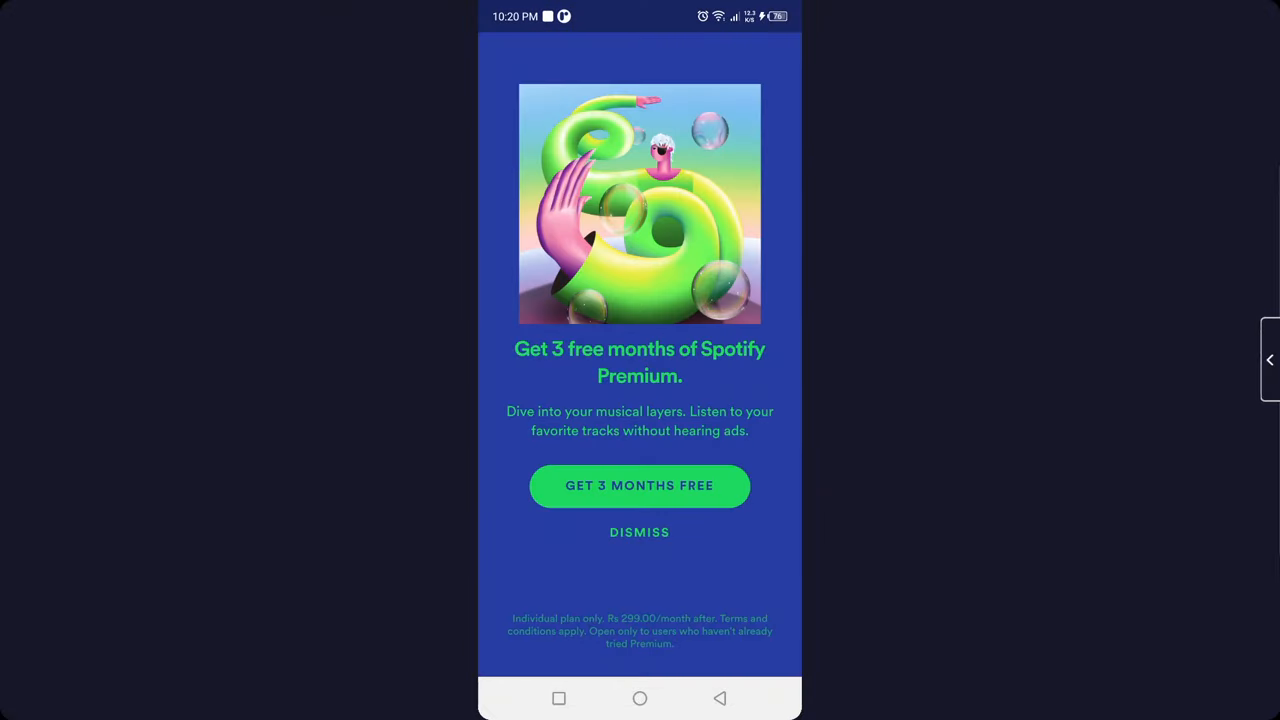
left_click(639, 532)
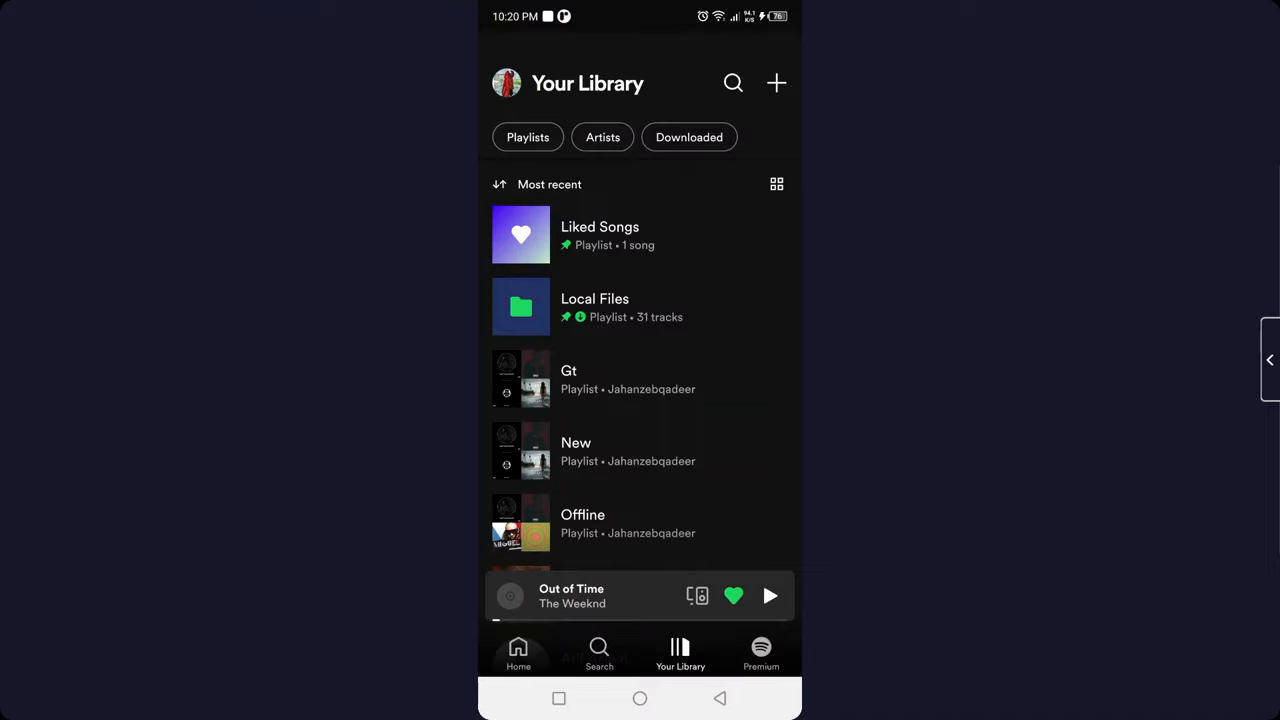
scroll("up", 3)
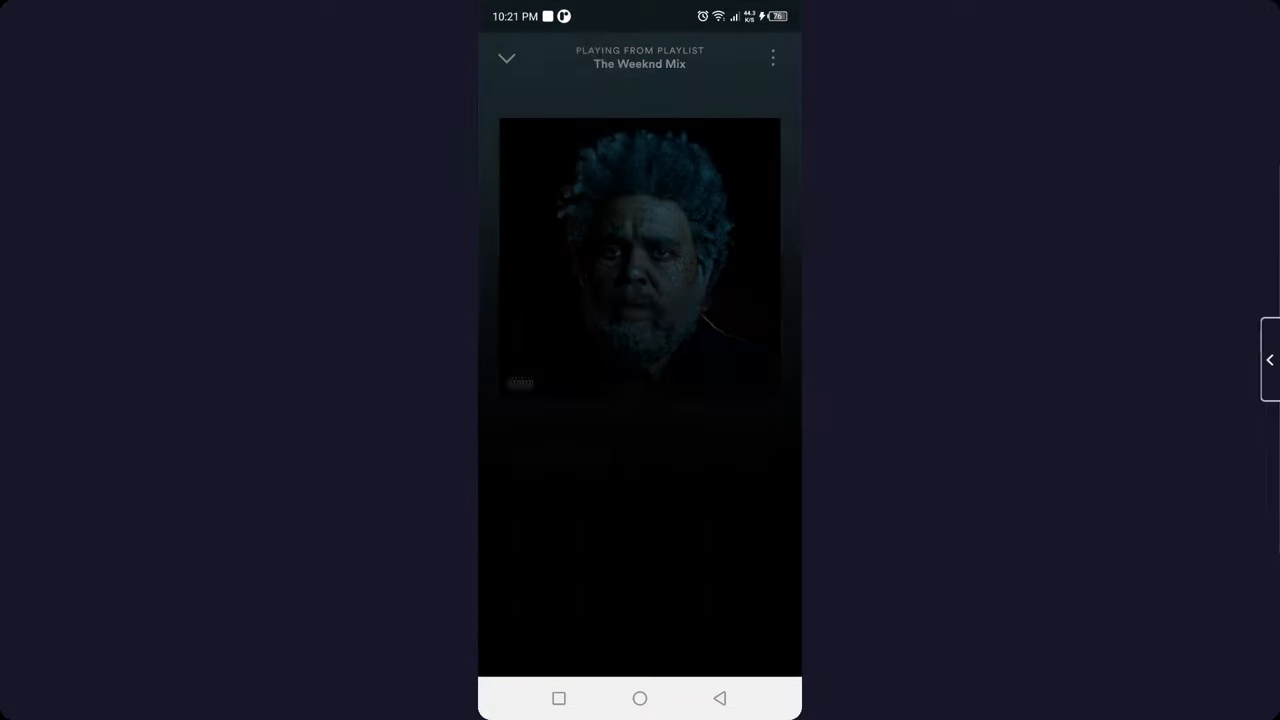
Review Out of Time's options menu, close it, and collapse the player.
left_click(772, 58)
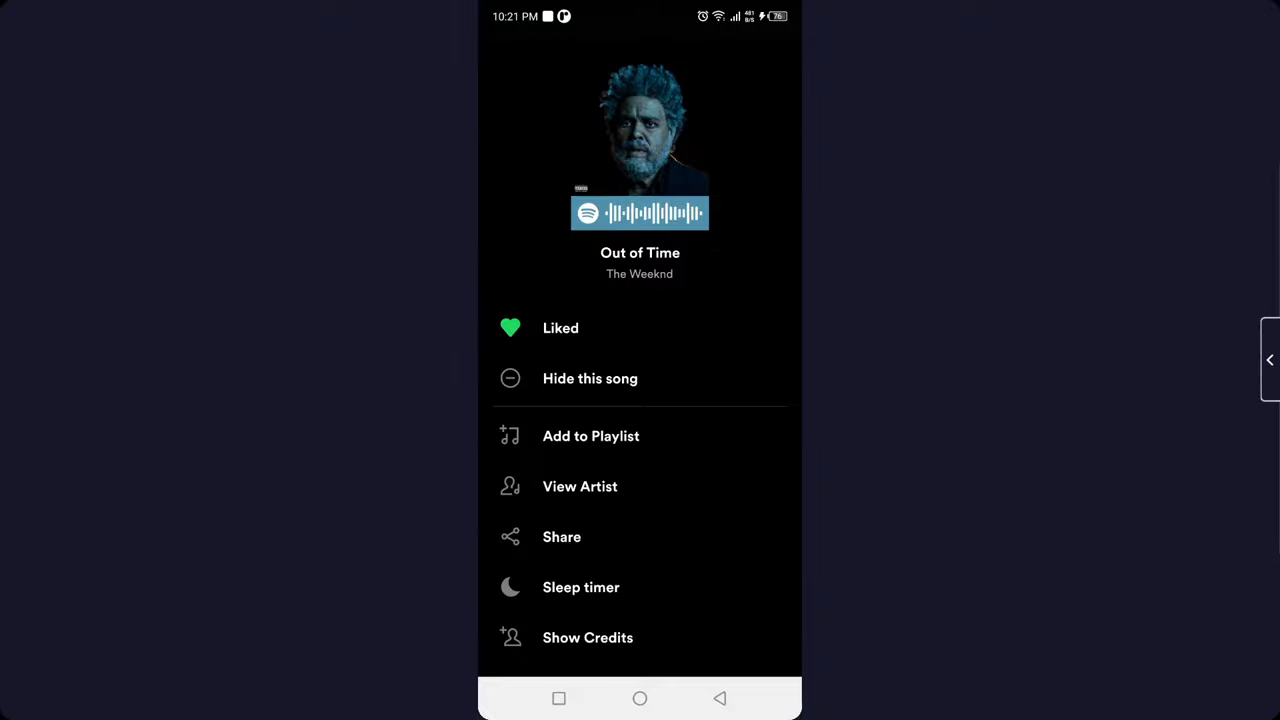
left_click(581, 587)
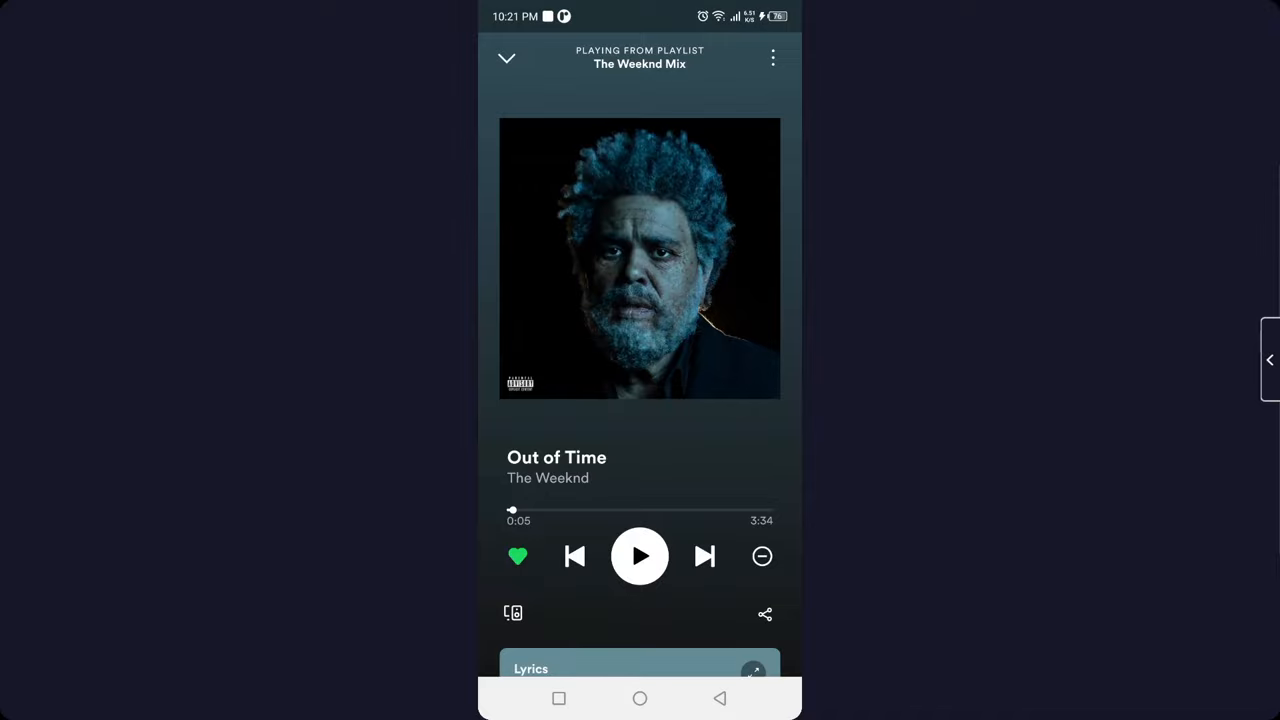
left_click(507, 58)
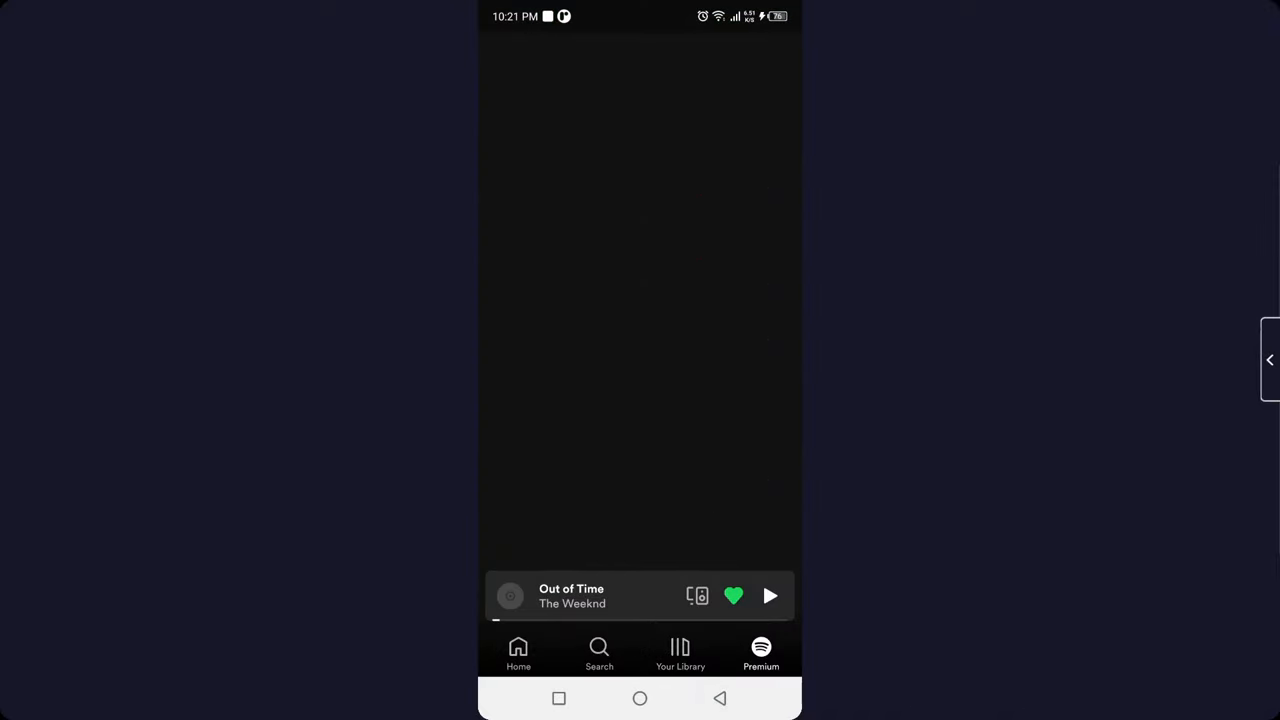
Open the Offline playlist, then go to the Android home screen.
left_click(679, 653)
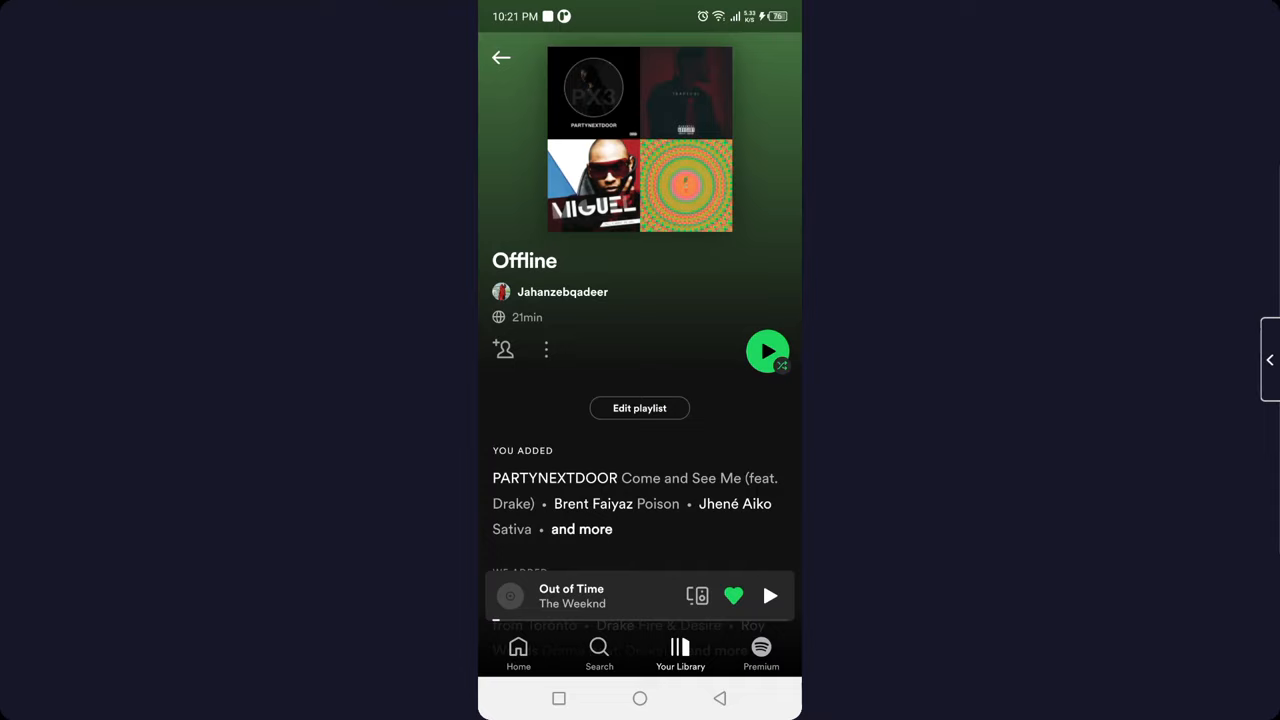
left_click(639, 698)
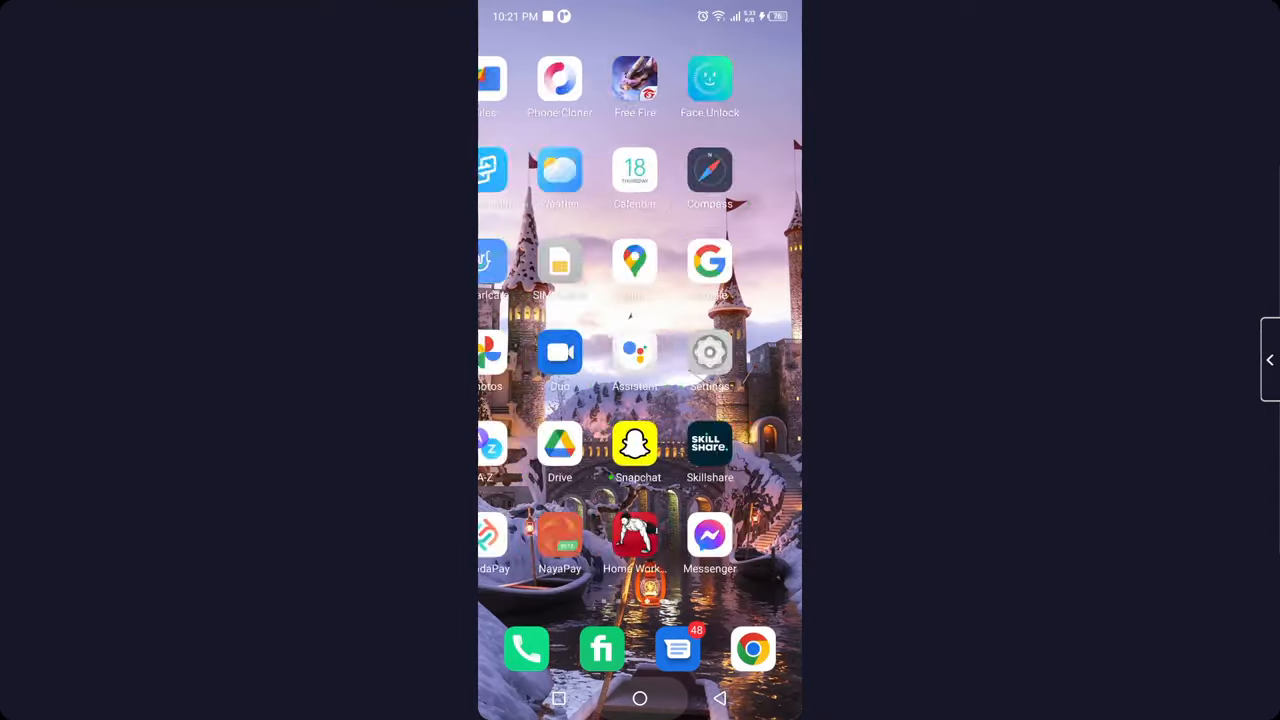